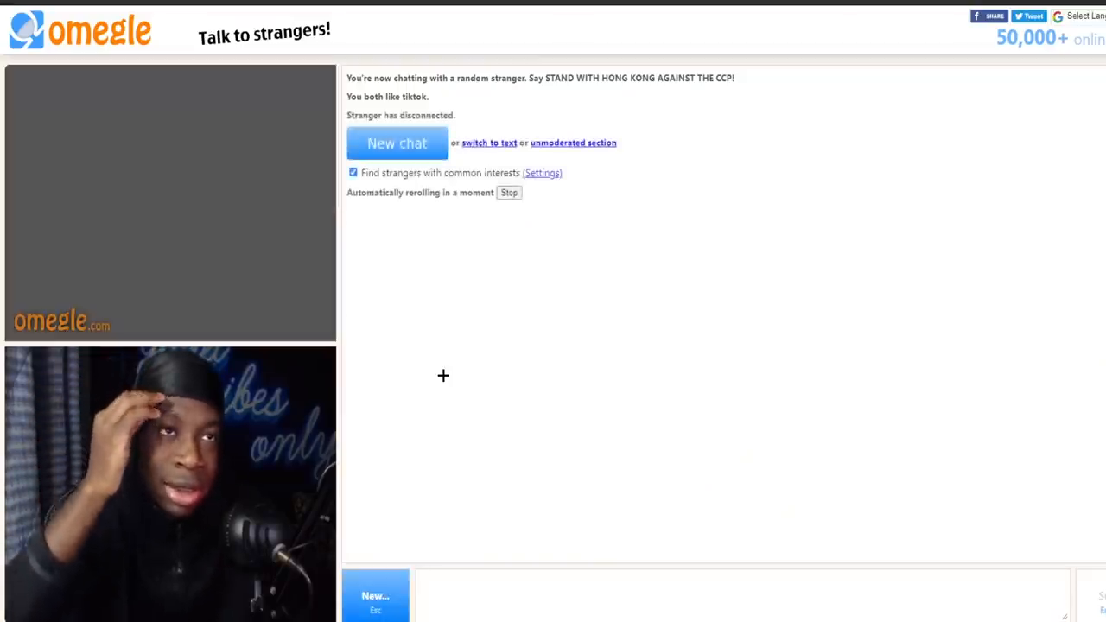
Start a new chat and connect to a stranger who shares the TikTok interest.
click(397, 142)
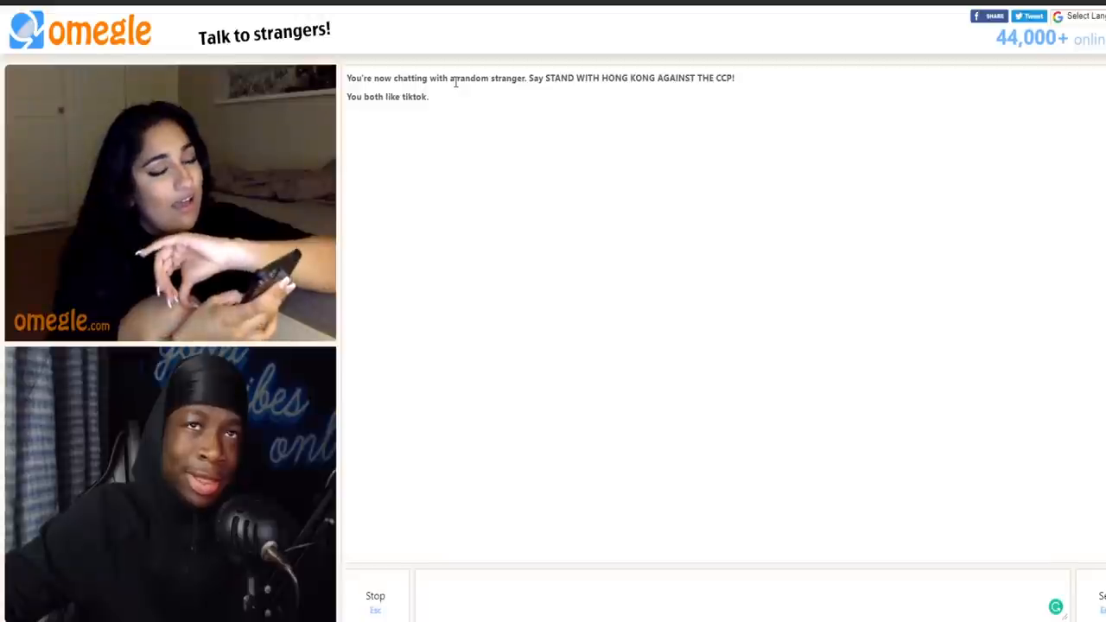
mouse_move(487, 87)
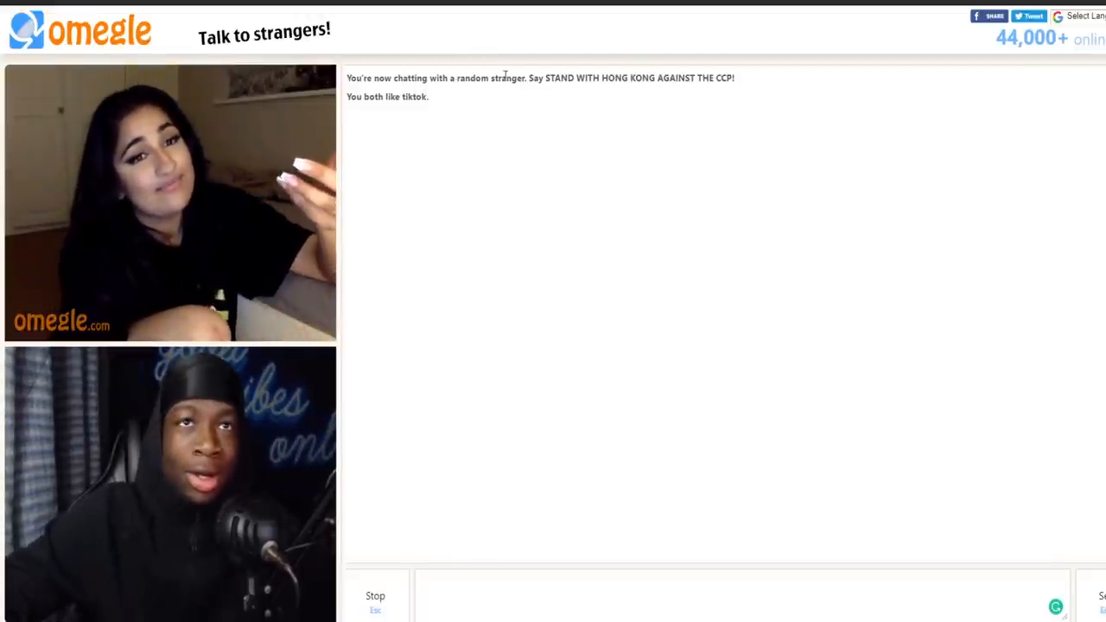
Select the opening chat message while the conversation continues on camera.
triple_click(539, 78)
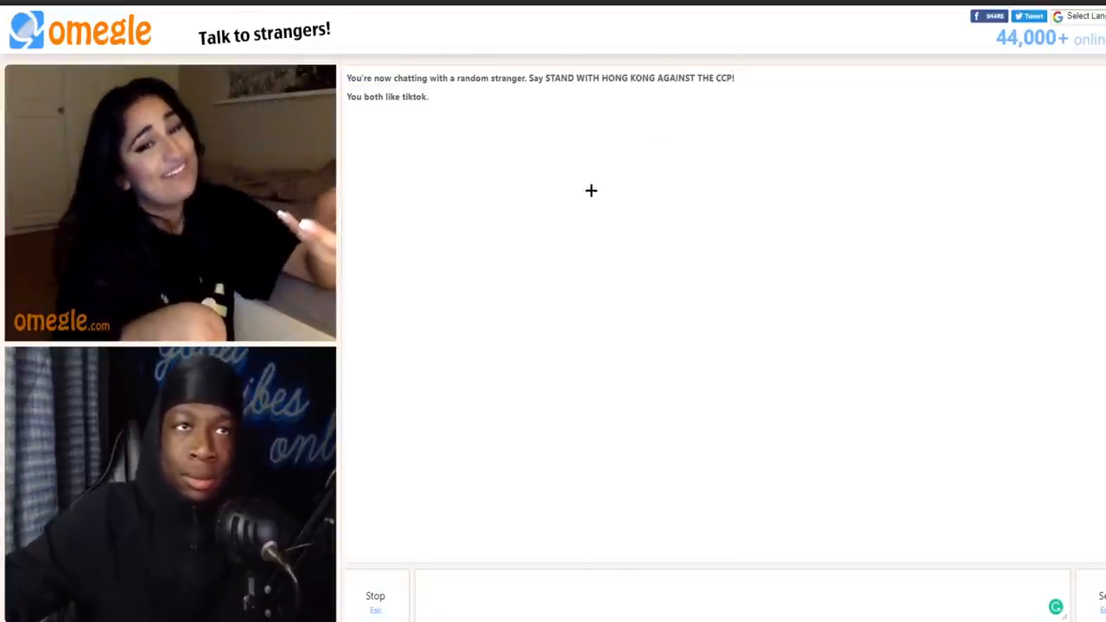
mouse_move(468, 126)
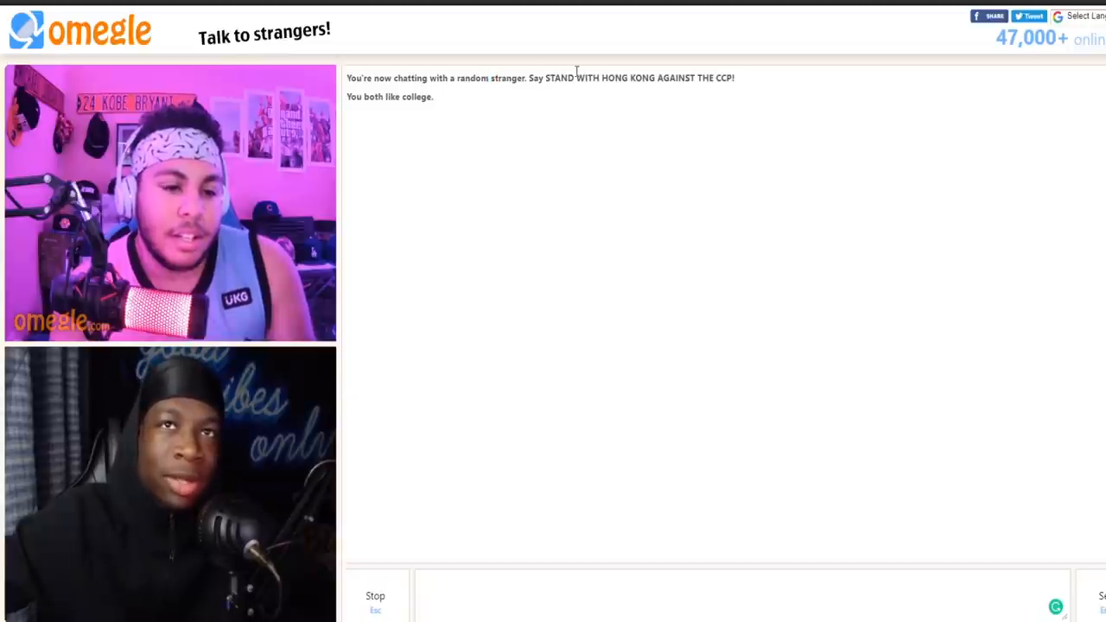
mouse_move(387, 473)
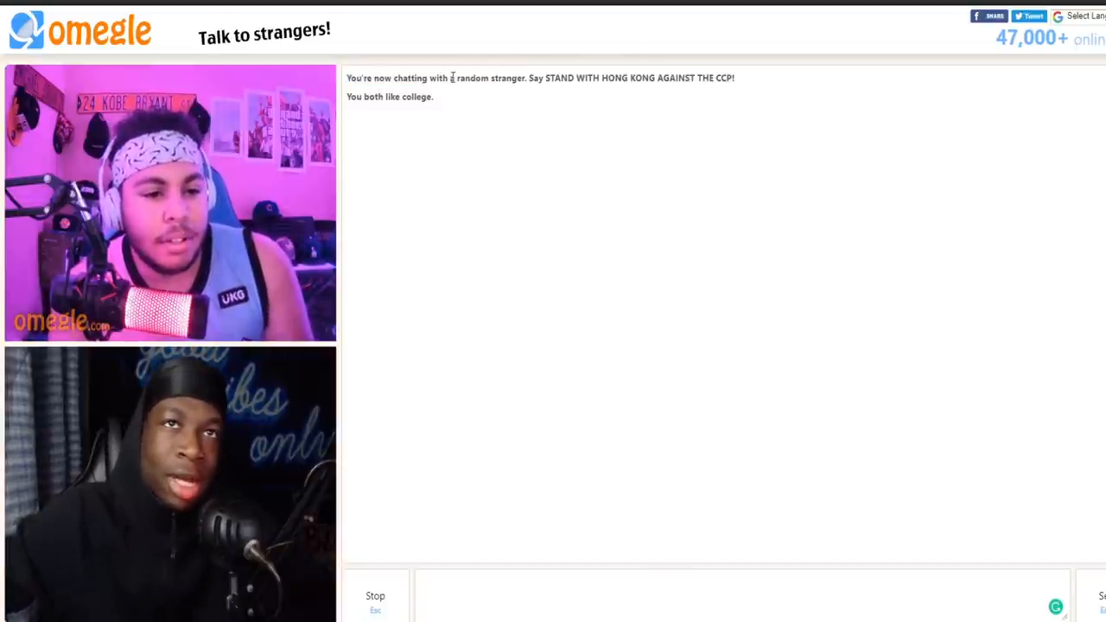
Select the whole opening chat message as the college-interest stranger disconnects.
drag(463, 78, 674, 78)
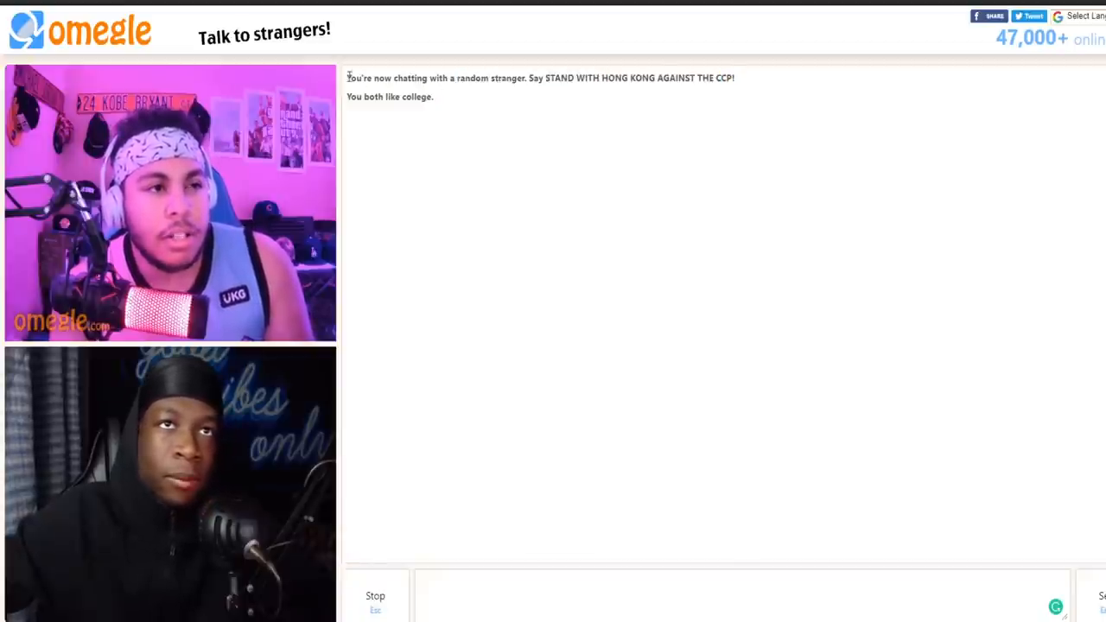
triple_click(539, 78)
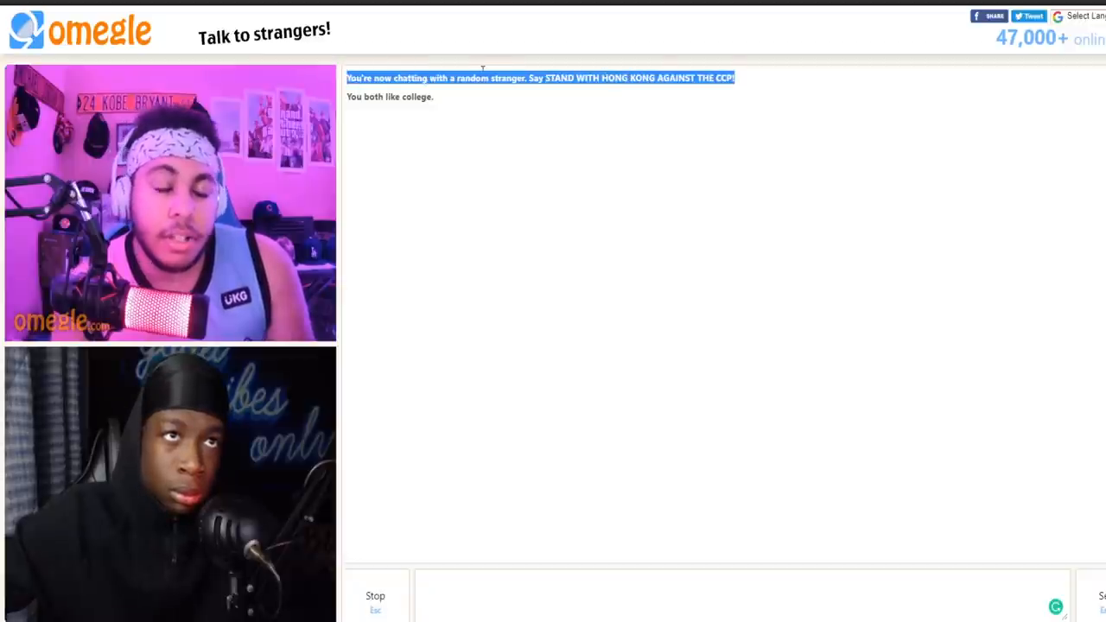
double_click(474, 78)
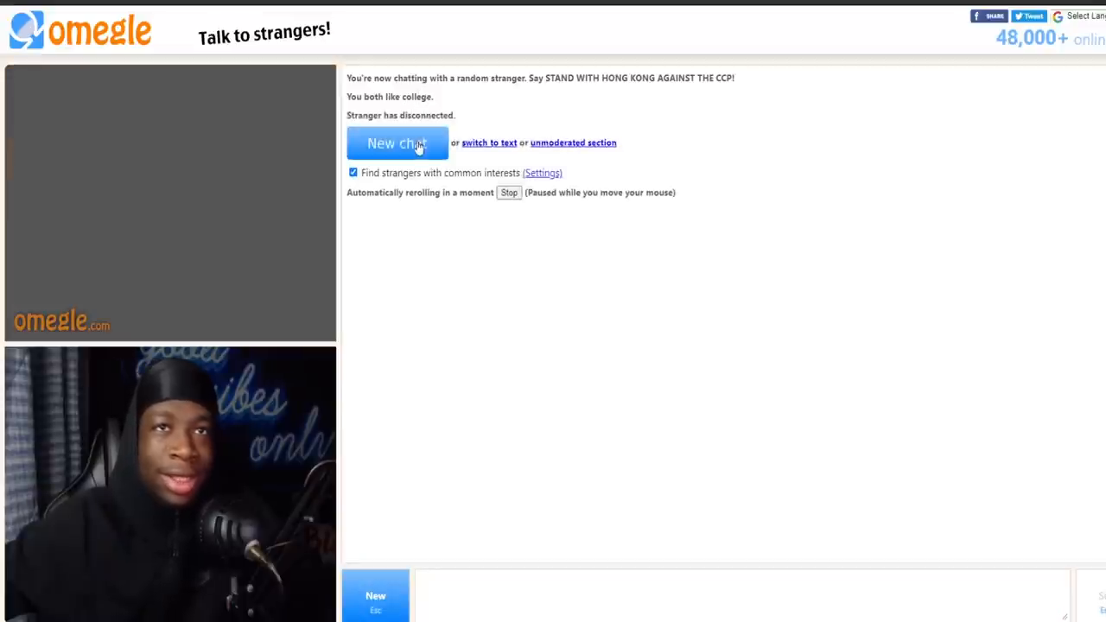
Start a new chat with the next stranger sharing the college interest.
click(398, 141)
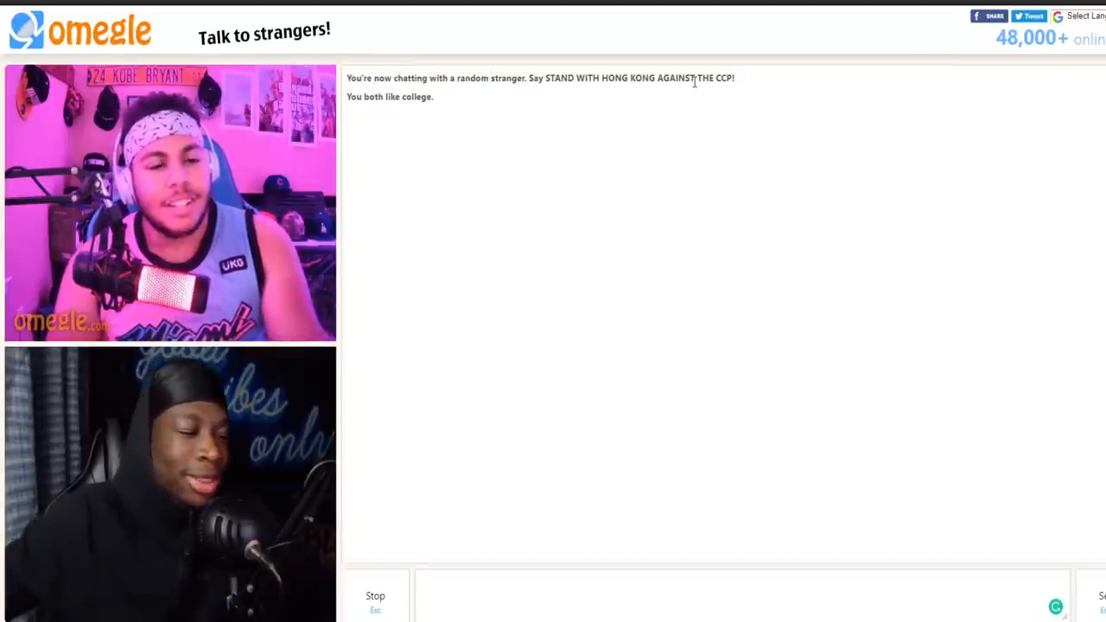
mouse_move(360, 210)
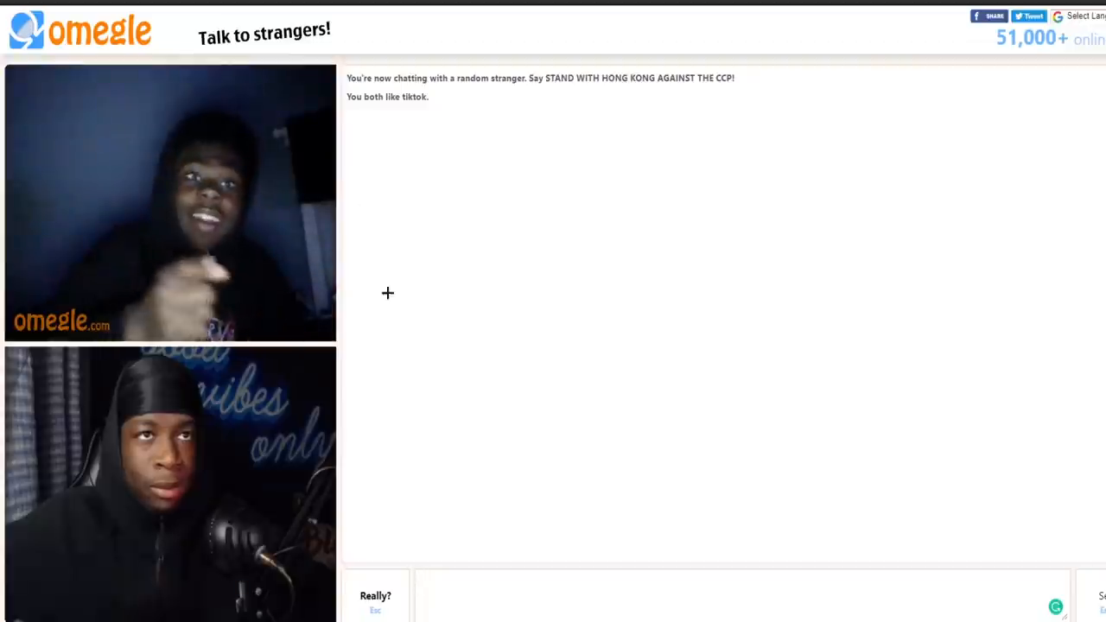
double_click(508, 78)
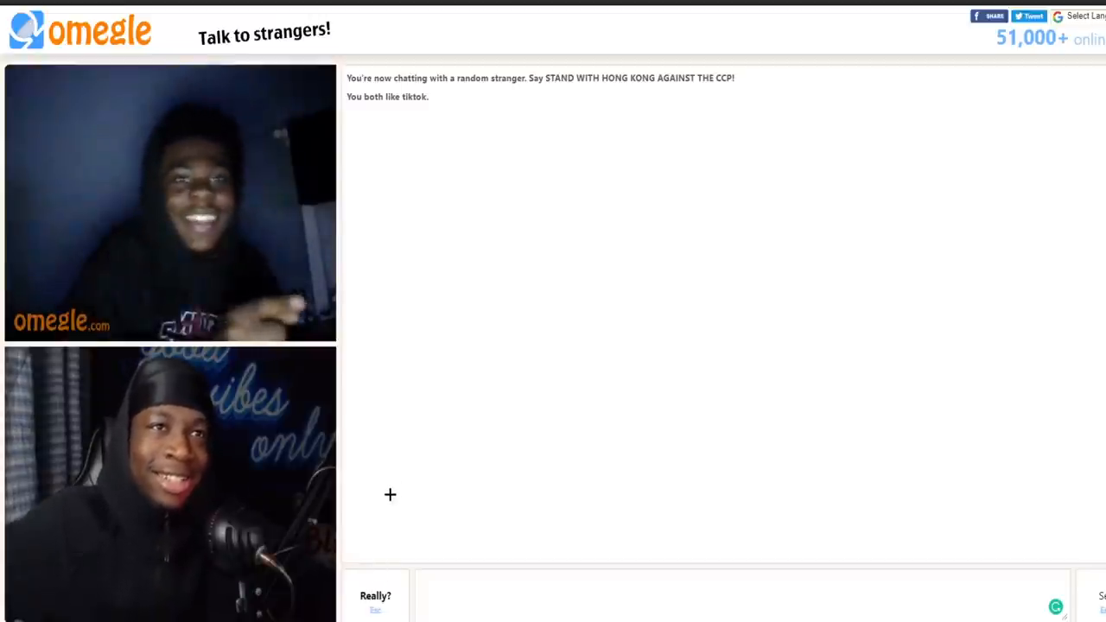
double_click(387, 97)
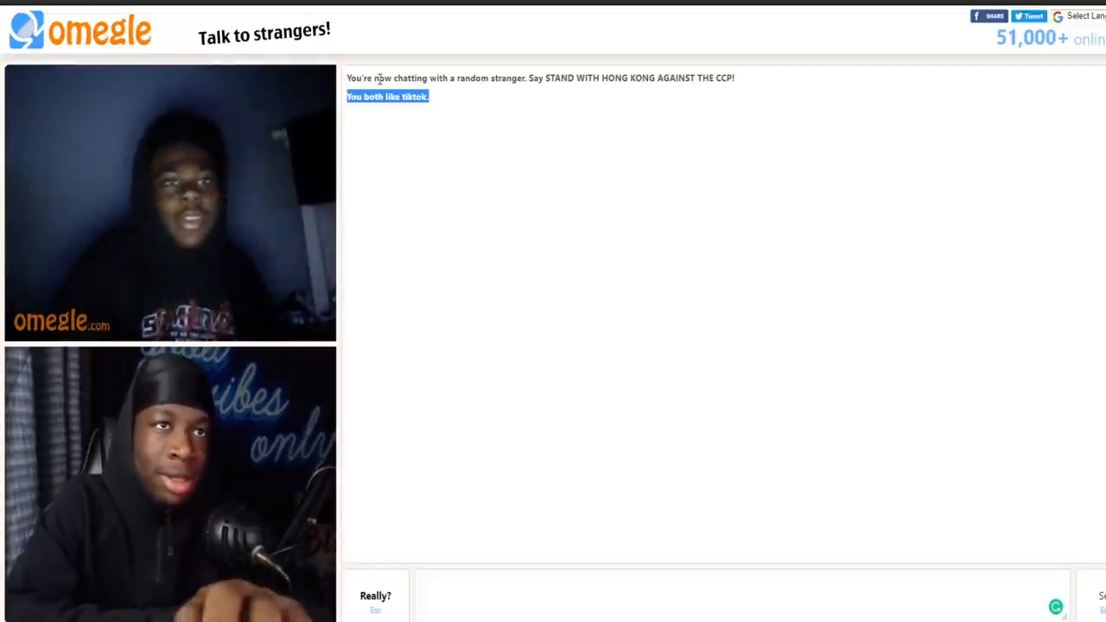